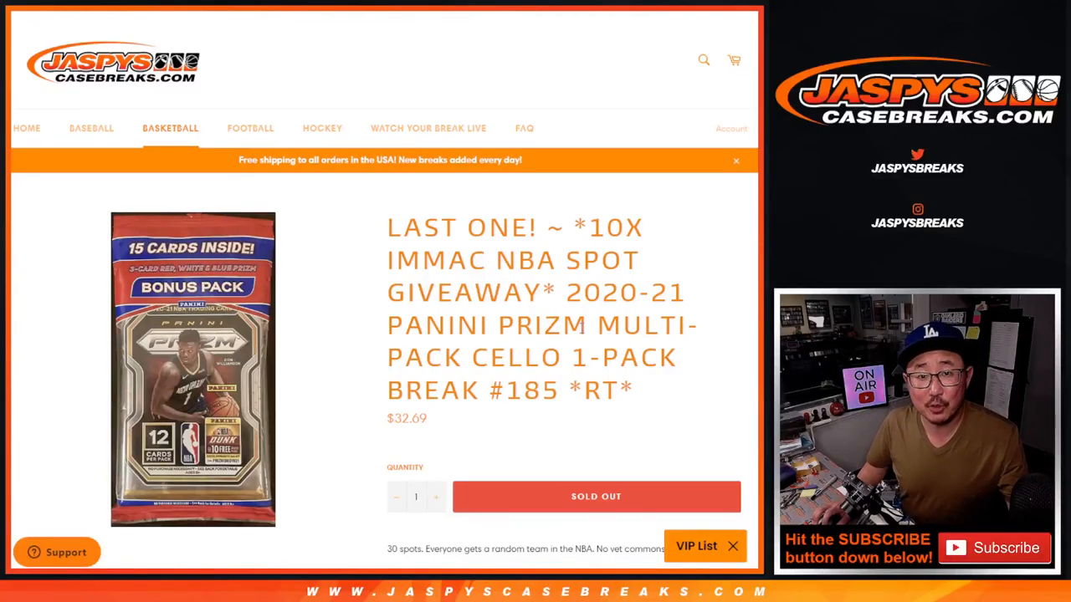
Replace the names with the 30 NBA teams and randomize the list twice
{"action": "left_click_drag", "start_coordinate": [566, 292], "coordinate": [633, 390]}
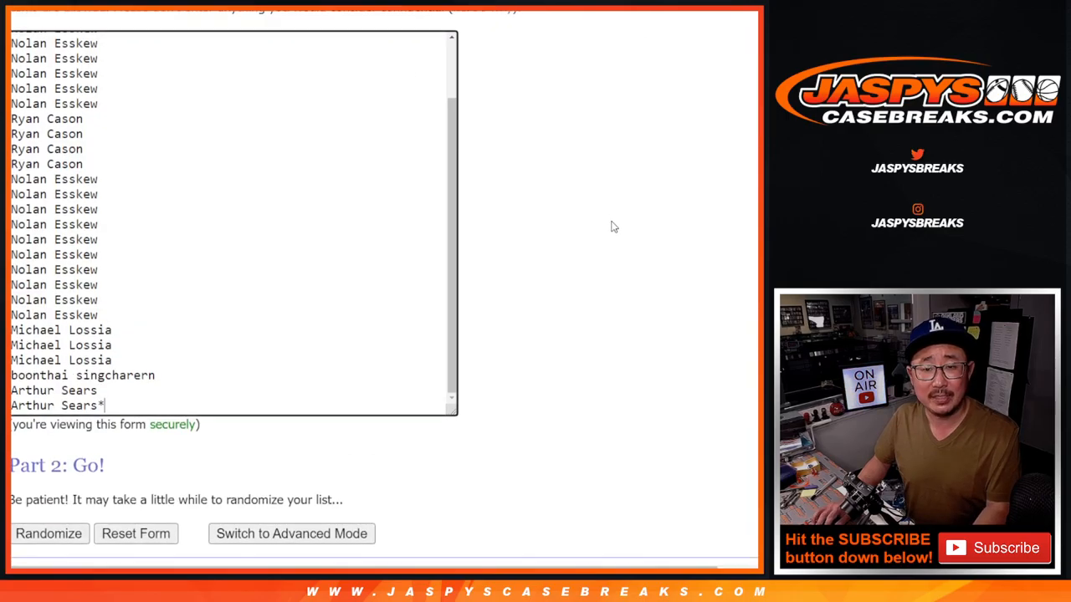
{"action": "left_click", "coordinate": [48, 534]}
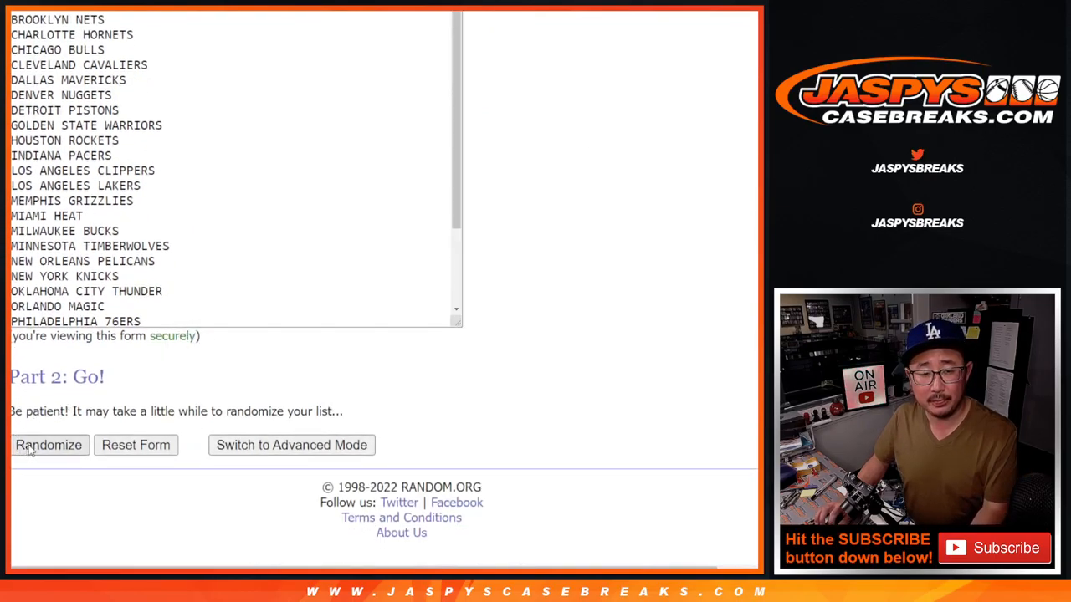
{"action": "left_click", "coordinate": [48, 445]}
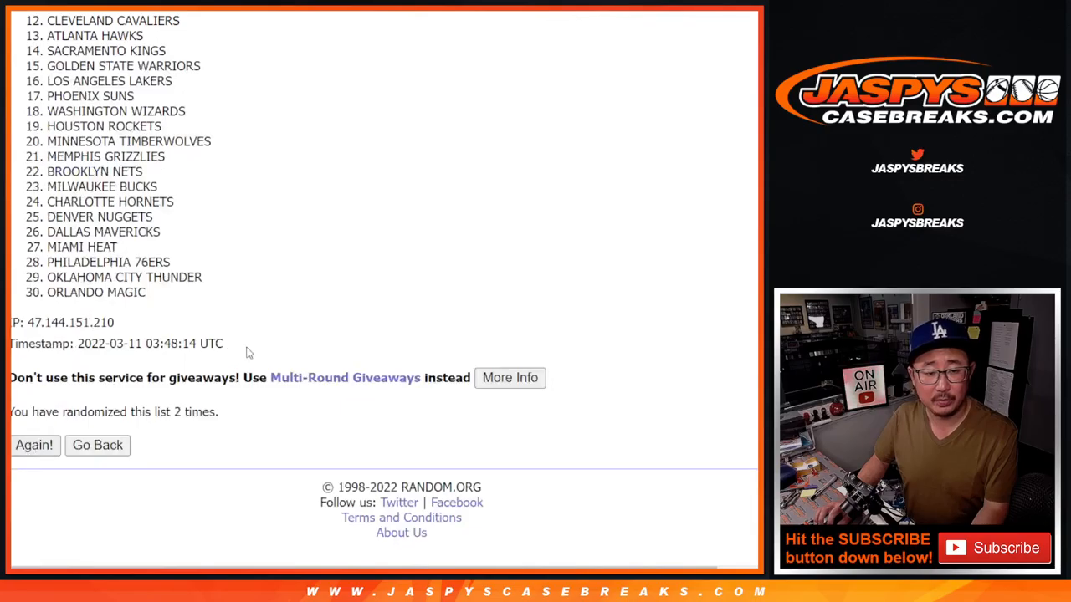
{"action": "left_click", "coordinate": [34, 445]}
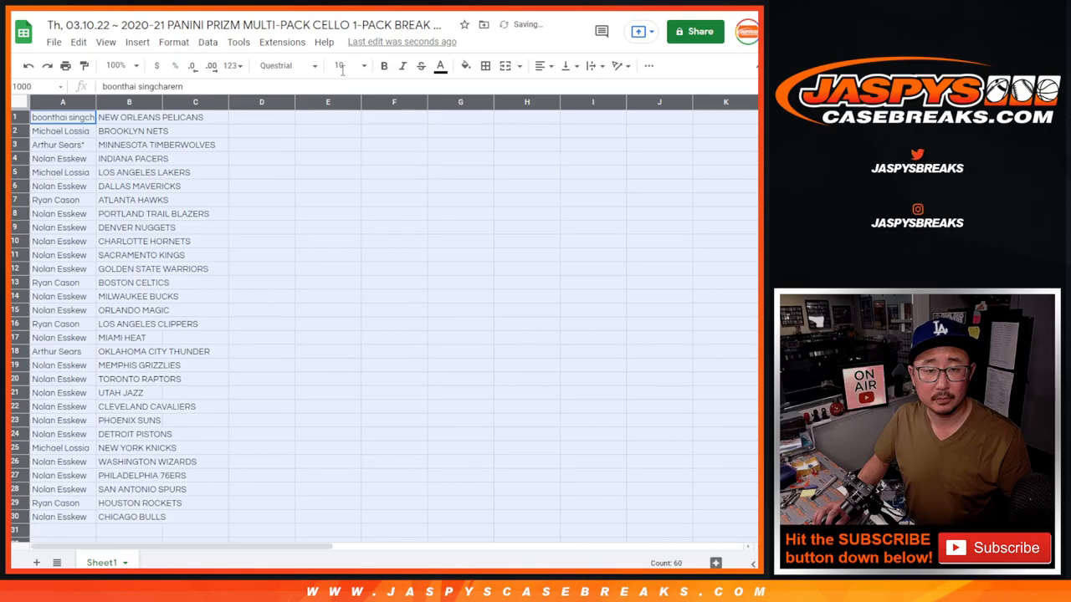
Change the sheet zoom level from the zoom dropdown after pairing names with teams
{"action": "left_click", "coordinate": [116, 66]}
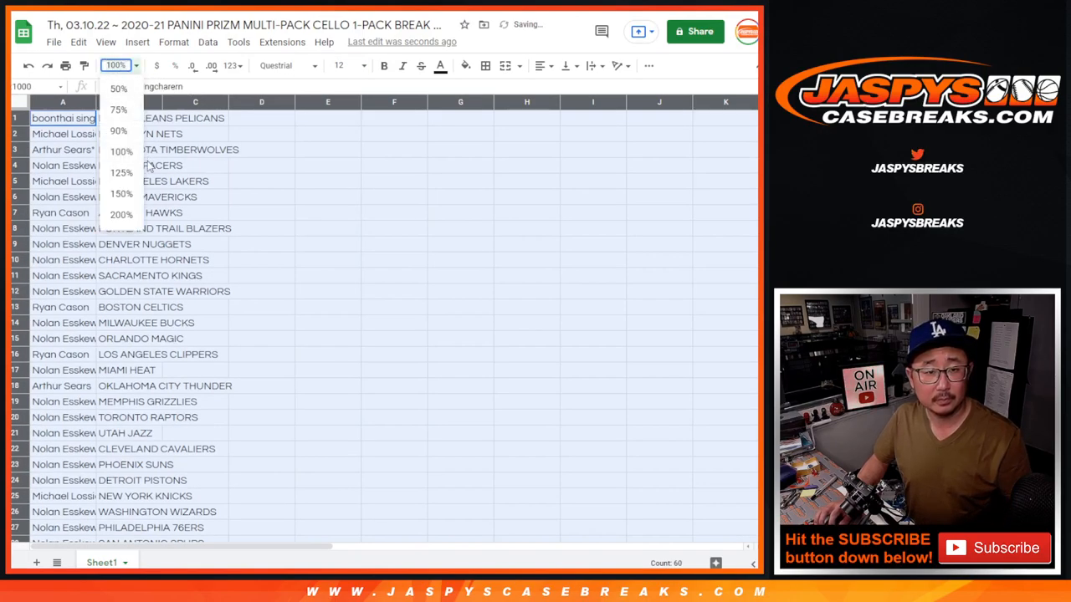
{"action": "left_click", "coordinate": [120, 194]}
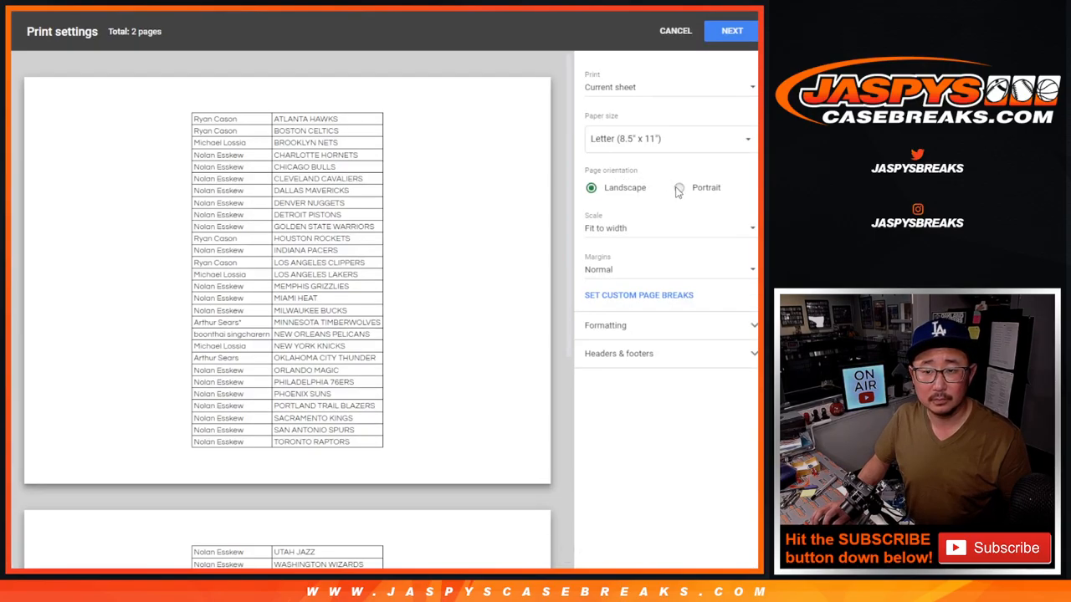
Print the assignments as one portrait page with the workbook title
{"action": "left_click", "coordinate": [672, 188]}
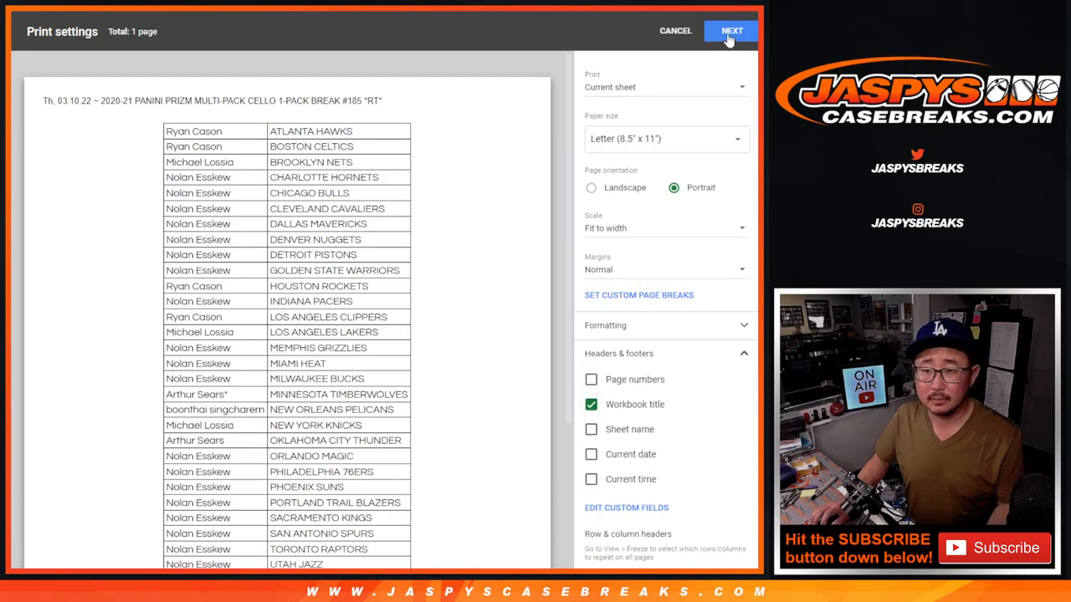
{"action": "left_click", "coordinate": [730, 30]}
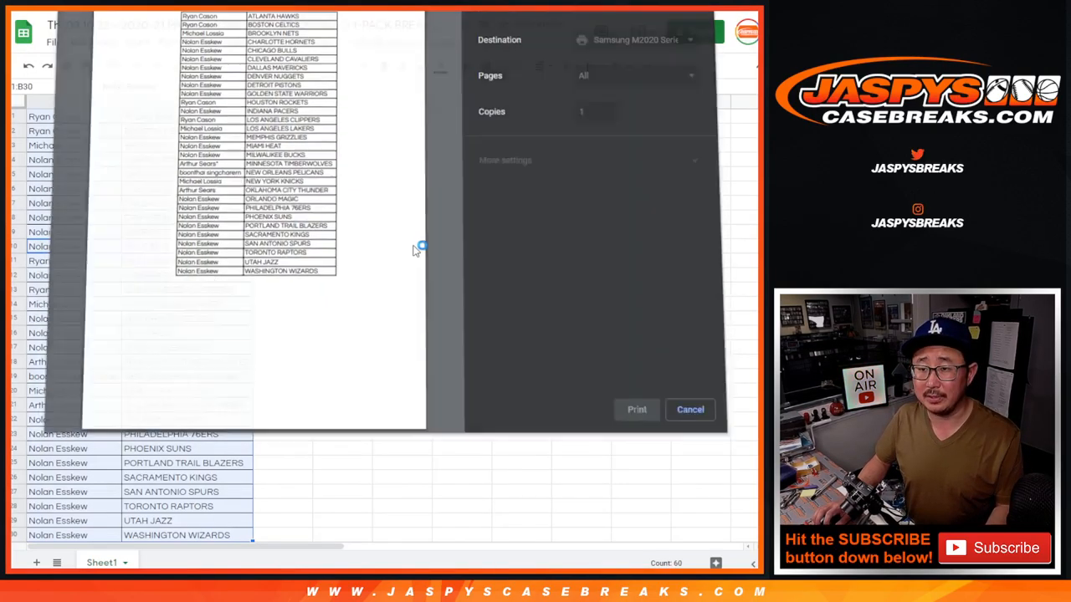
{"action": "left_click", "coordinate": [689, 408]}
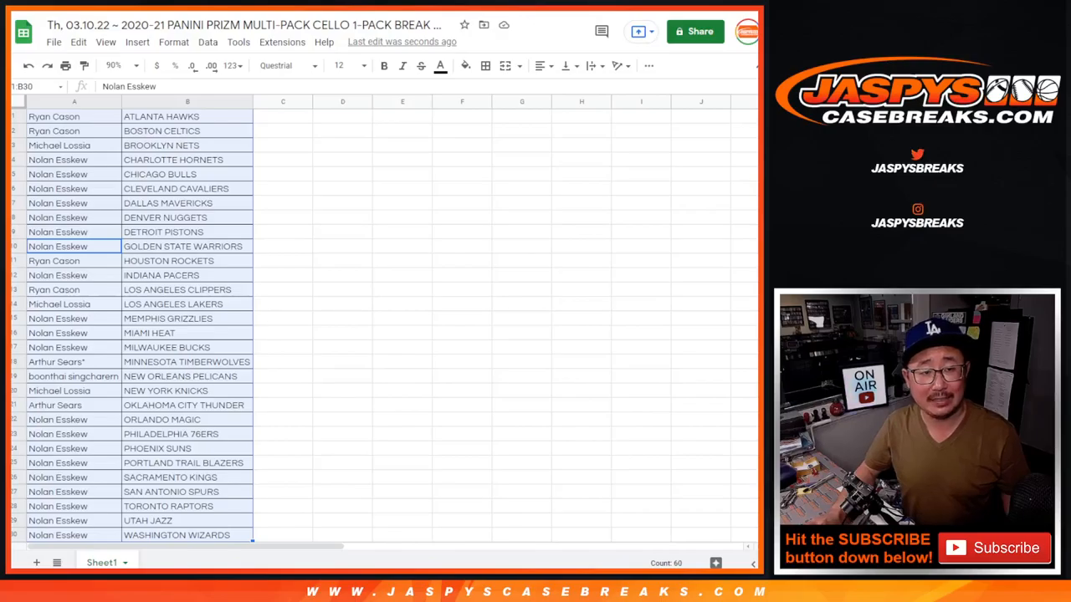
Select the names from A30 up to A1 for reshuffling
{"action": "left_click", "coordinate": [54, 118]}
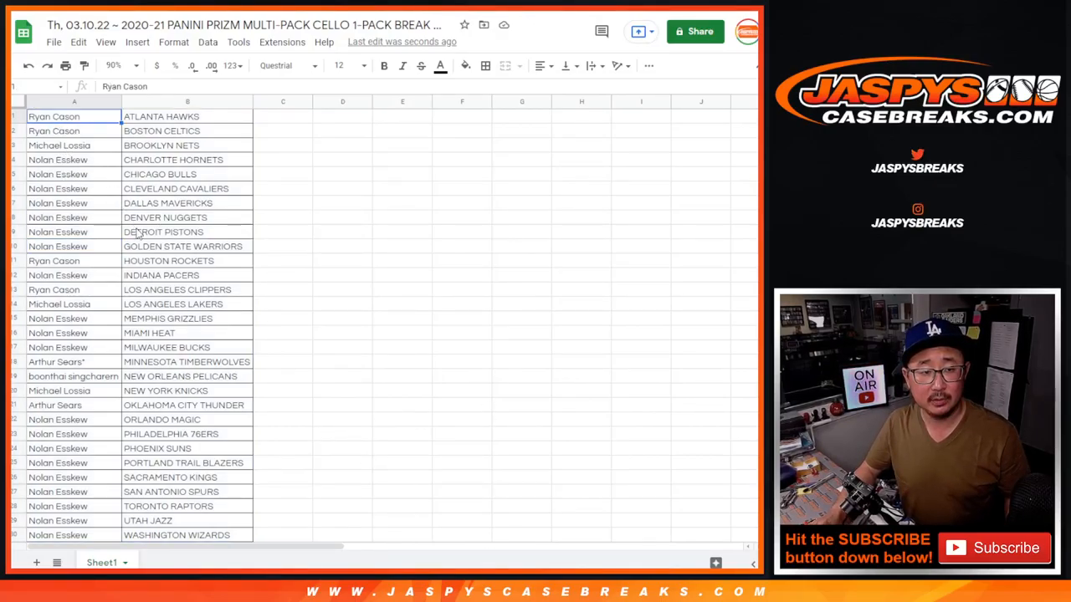
{"action": "left_click", "coordinate": [74, 102]}
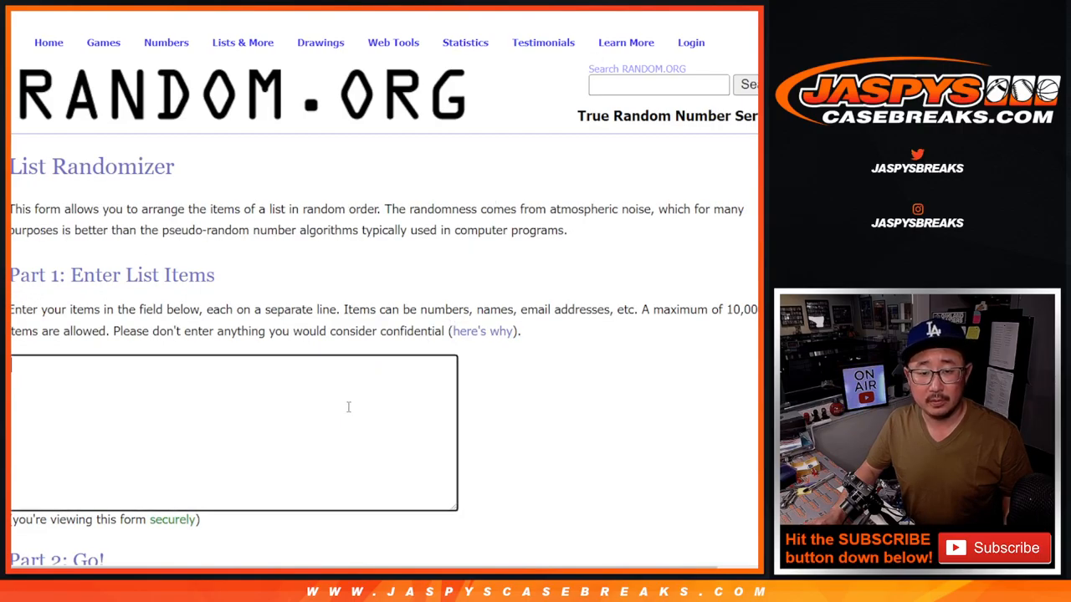
{"action": "type", "text": "Ryan Cason"}
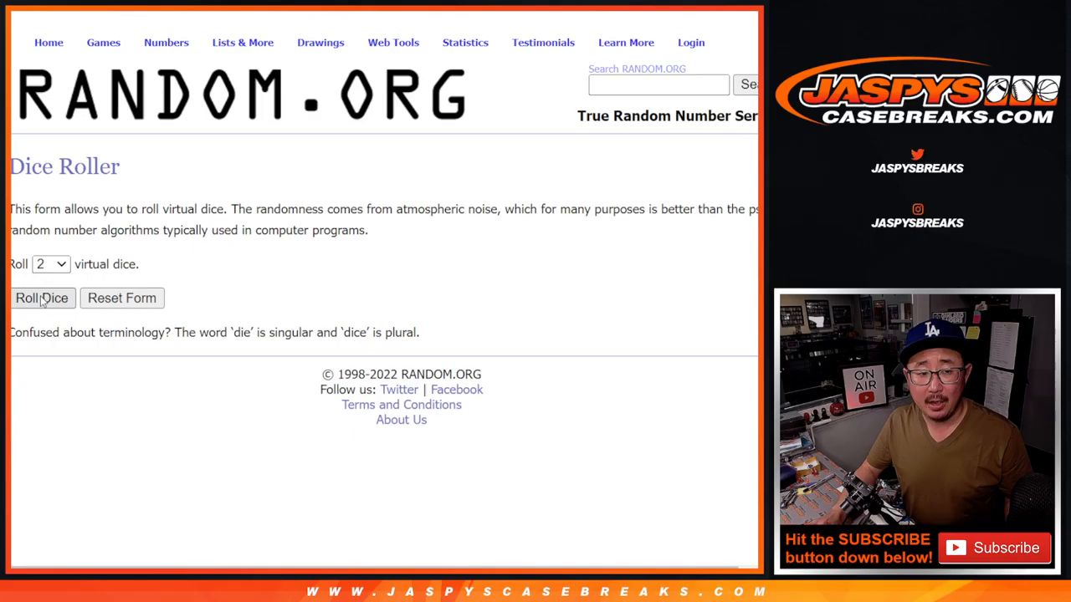
{"action": "left_click", "coordinate": [42, 298]}
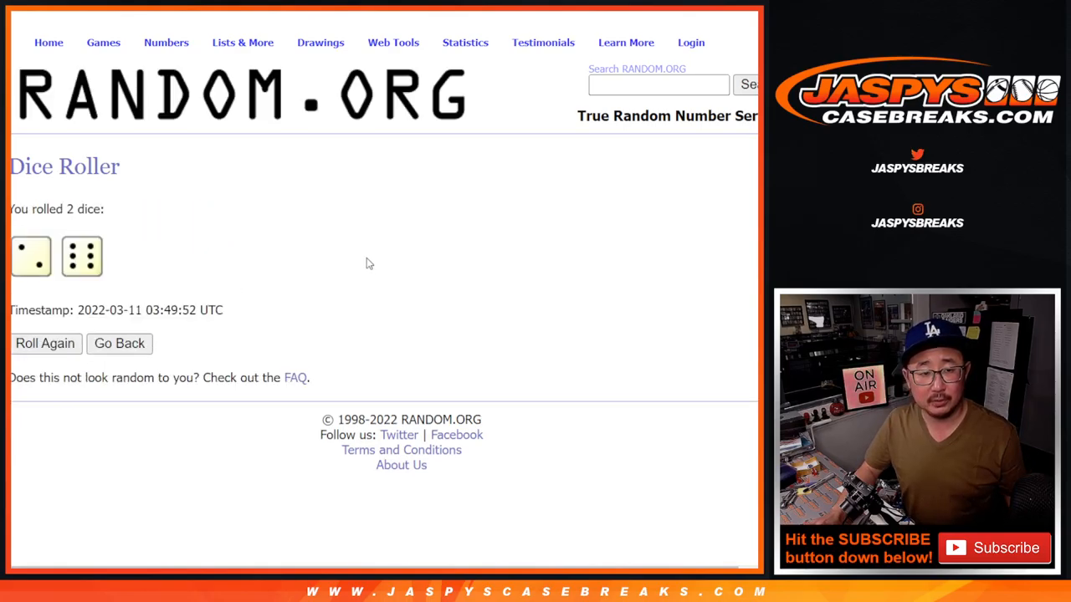
{"action": "mouse_move", "coordinate": [410, 221]}
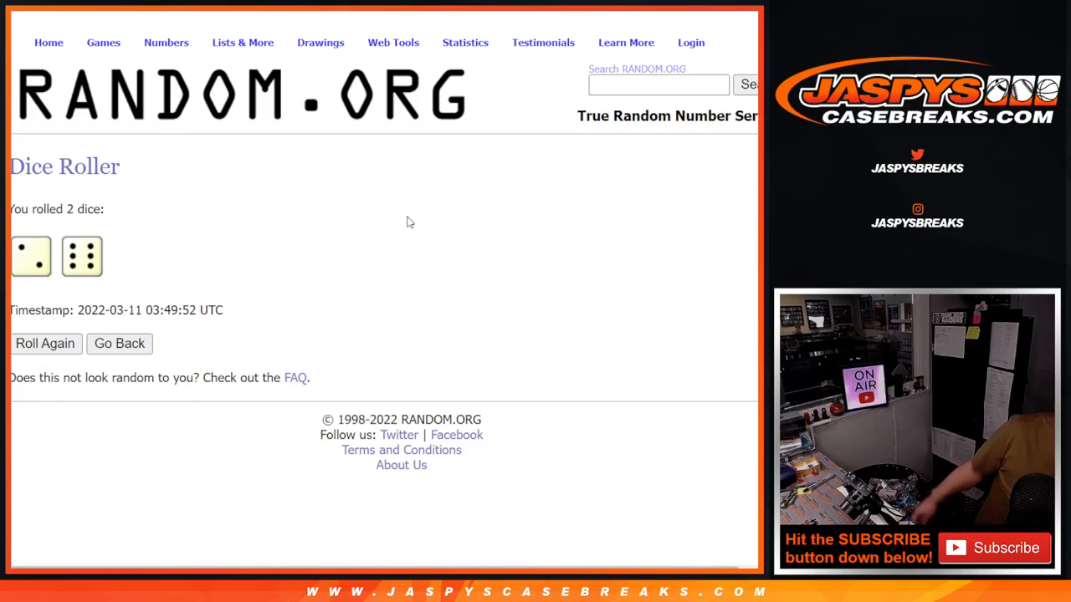
{"action": "mouse_move", "coordinate": [398, 217]}
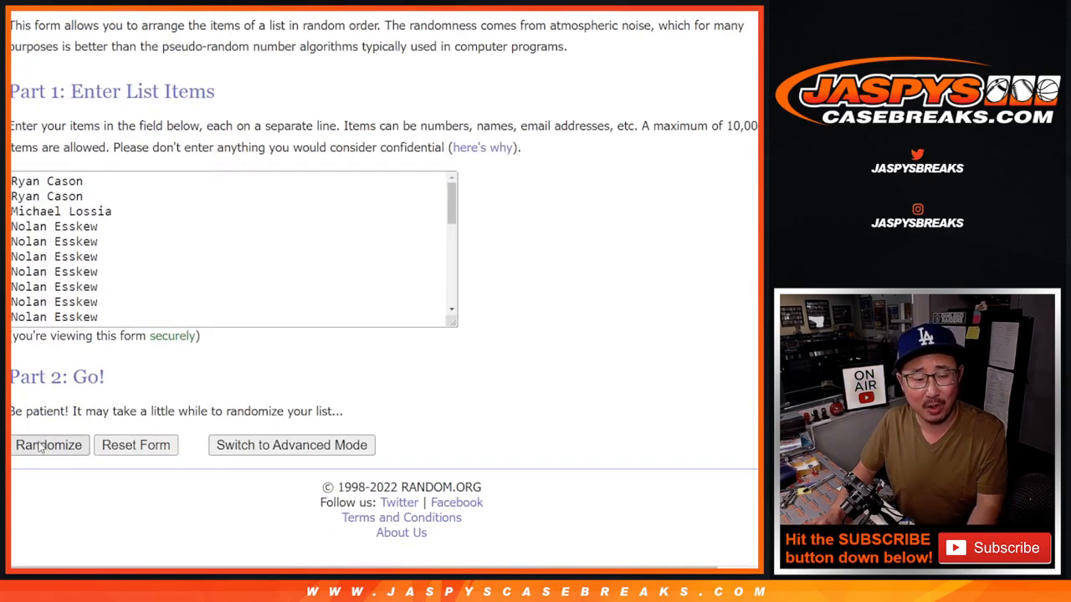
Shuffle the 30 names eight times and review the top ten of the final order
{"action": "left_click", "coordinate": [47, 445]}
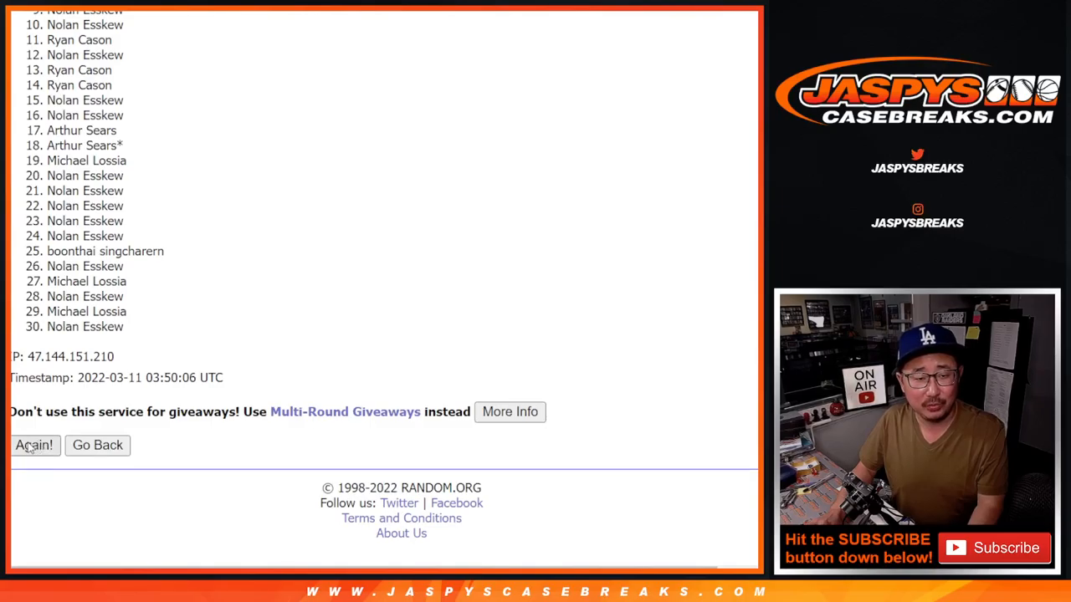
{"action": "left_click", "coordinate": [34, 445]}
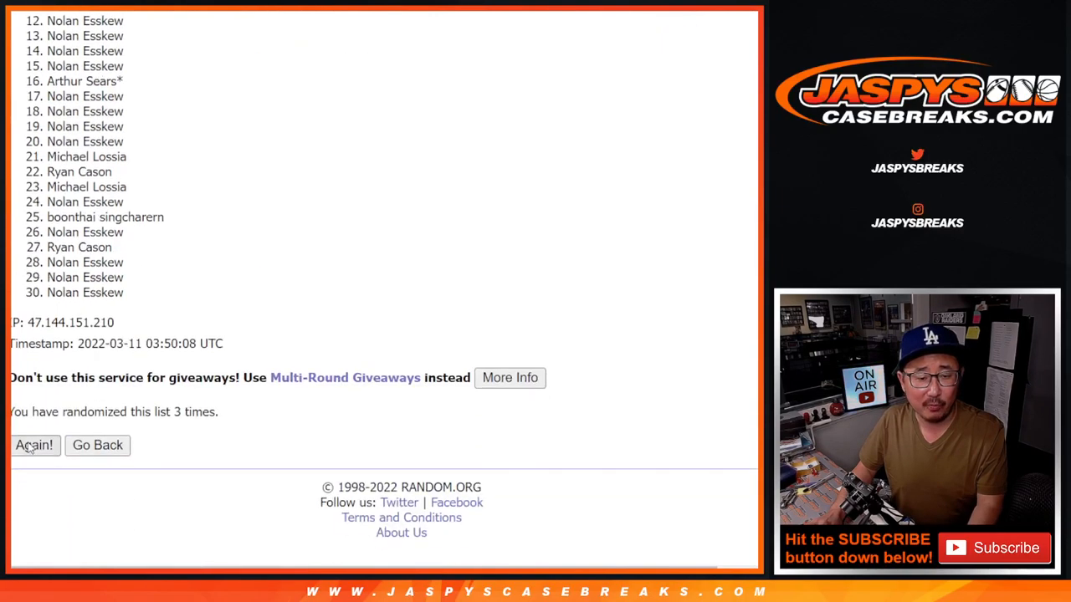
{"action": "left_click", "coordinate": [34, 445]}
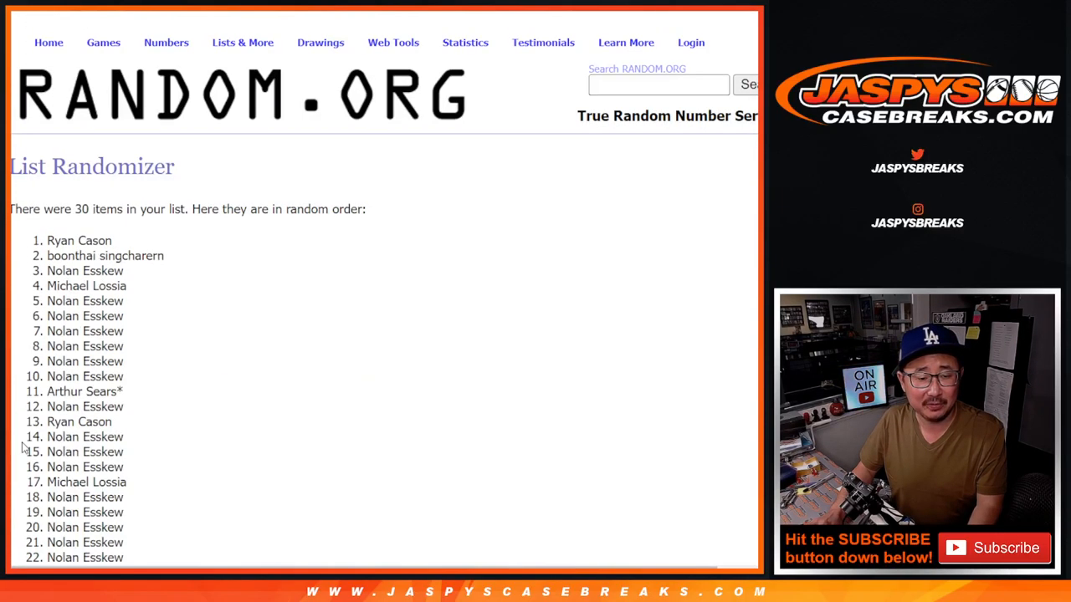
{"action": "scroll", "scroll_direction": "down", "scroll_amount": 3}
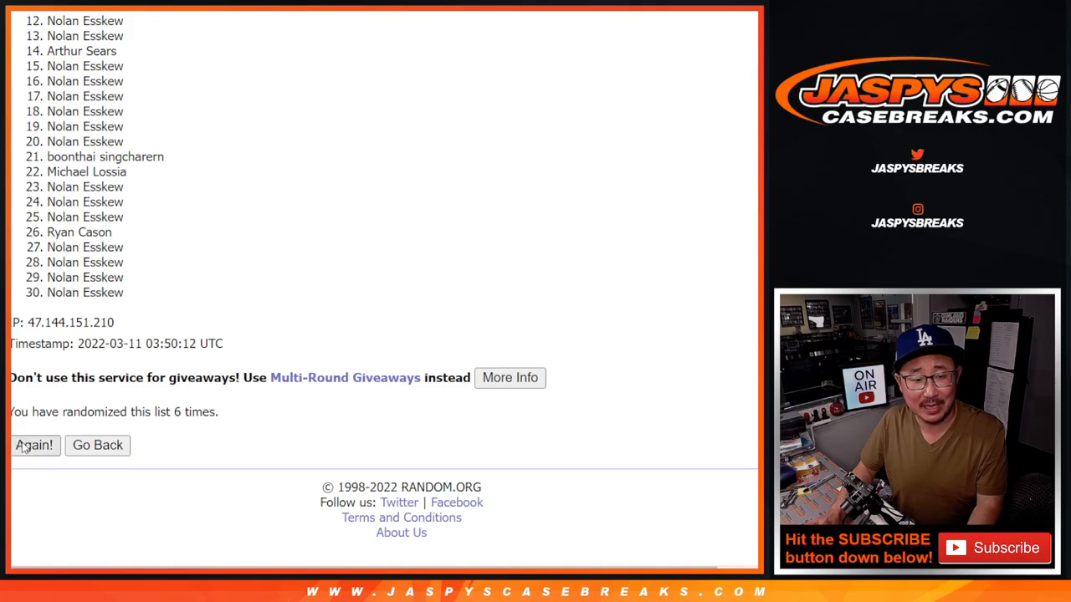
{"action": "left_click", "coordinate": [34, 445]}
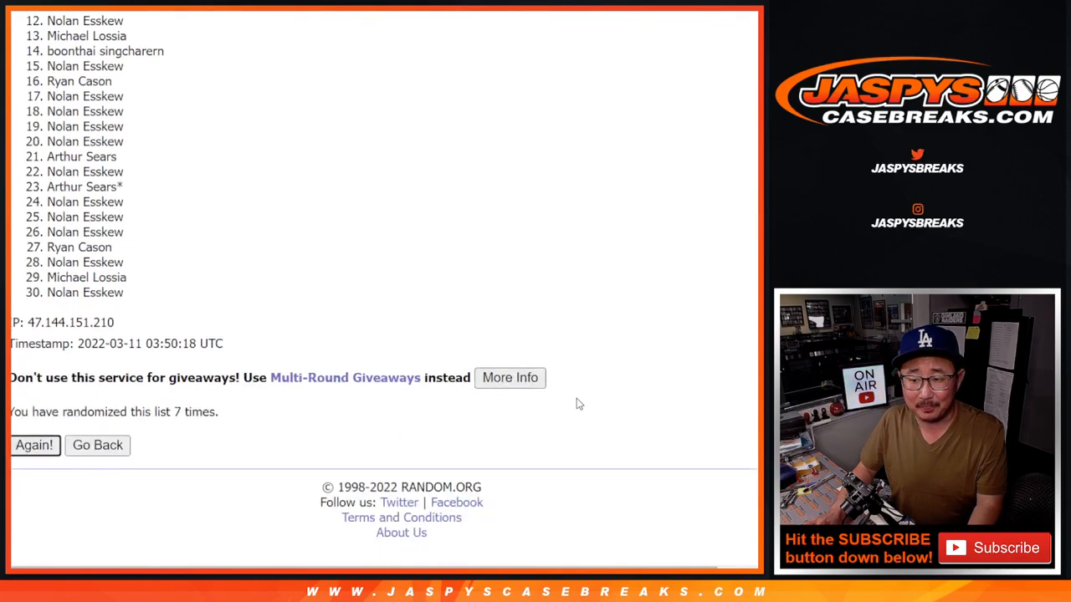
{"action": "left_click", "coordinate": [33, 445]}
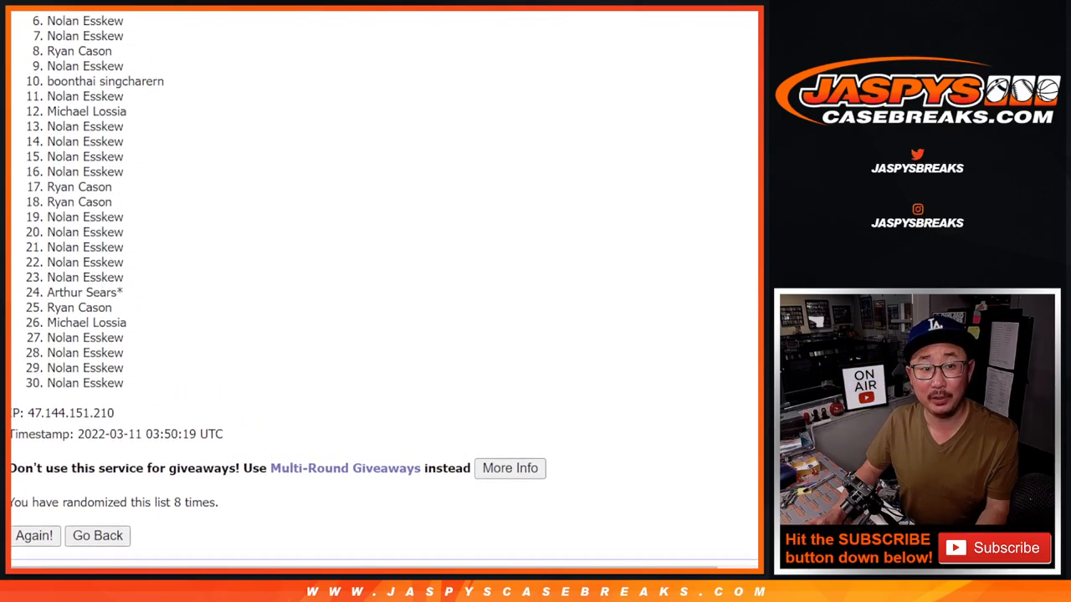
{"action": "scroll", "scroll_direction": "down", "scroll_amount": 3}
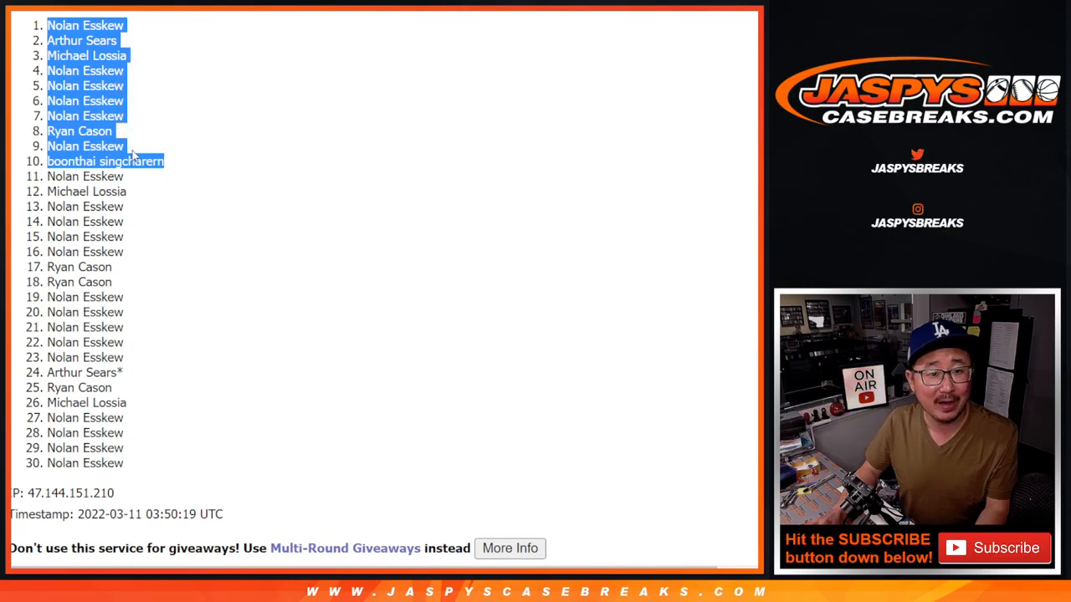
{"action": "mouse_move", "coordinate": [167, 135]}
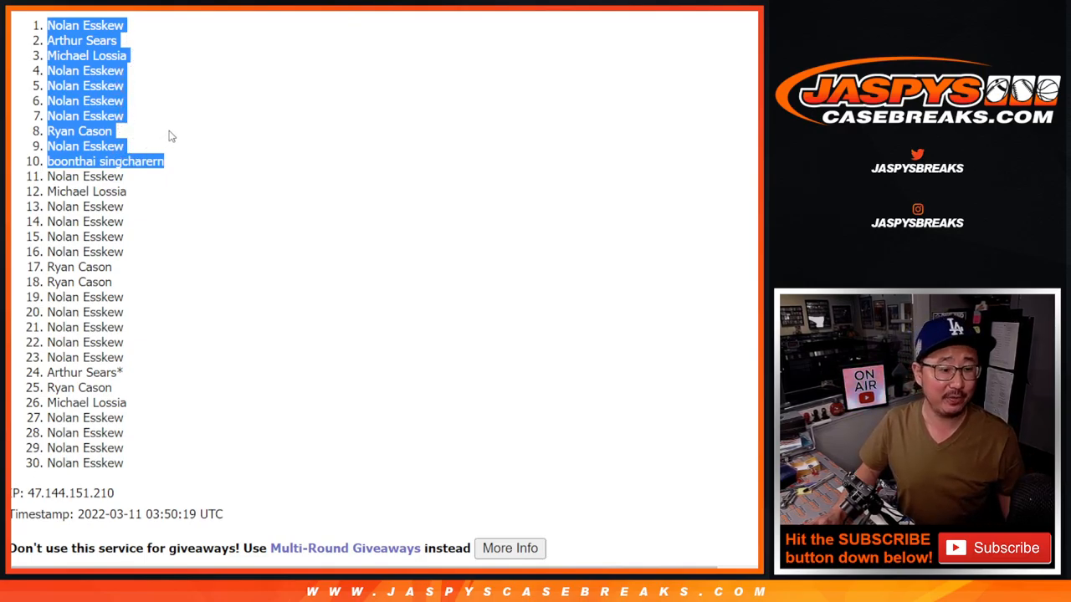